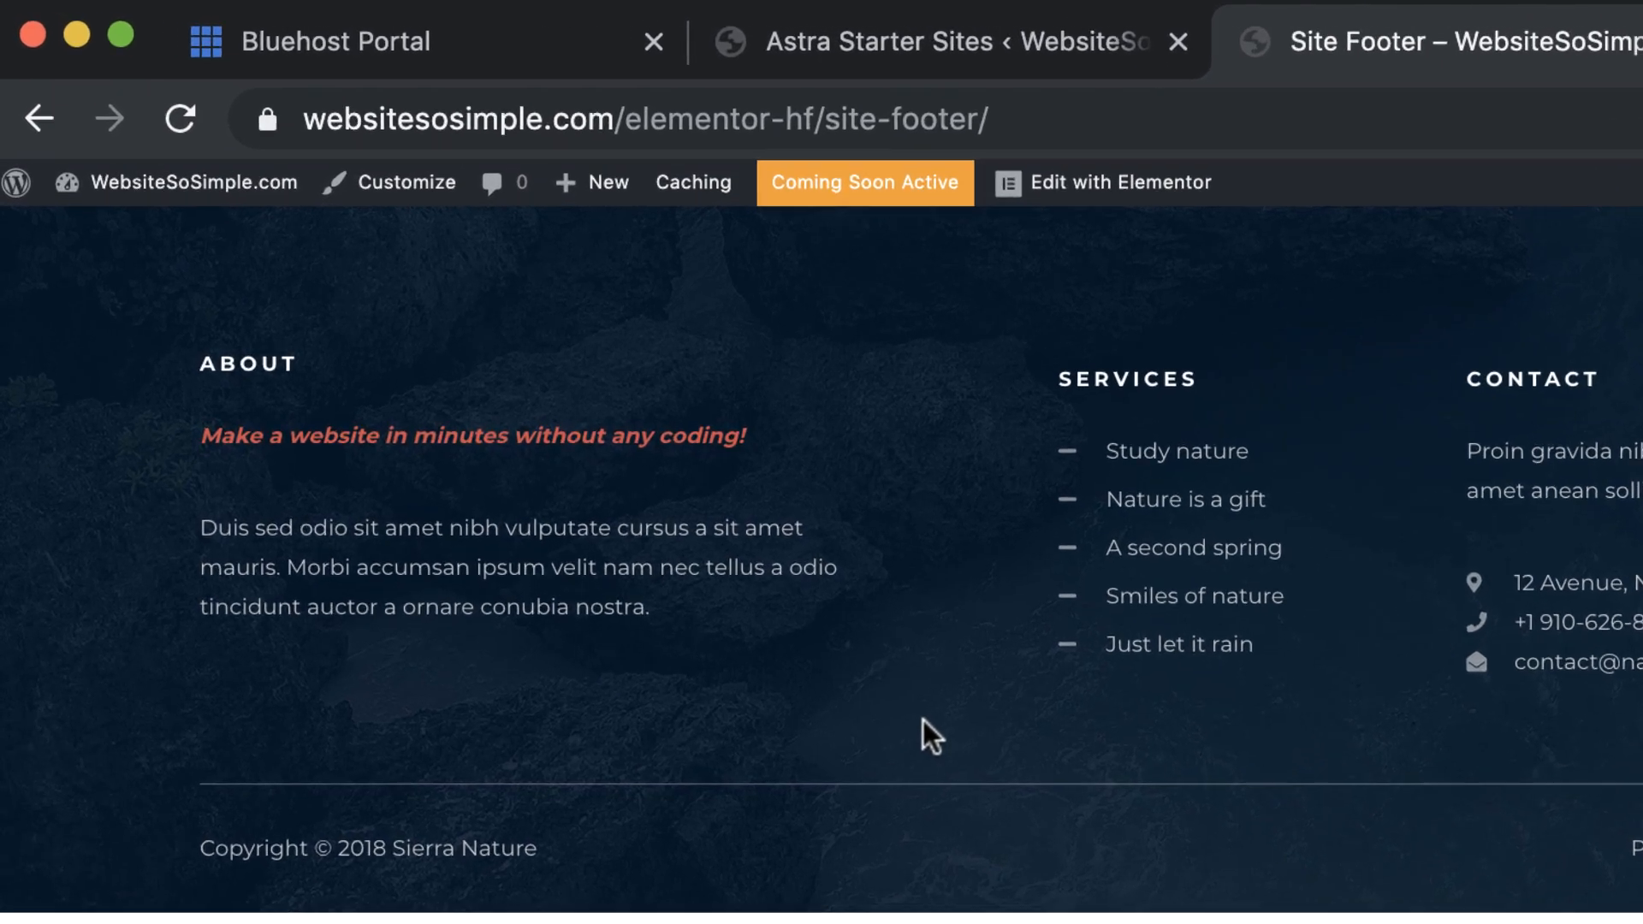
- Create a new page titled 'TESTIMONIALS' and open it in Elementor
left_click(606, 182)
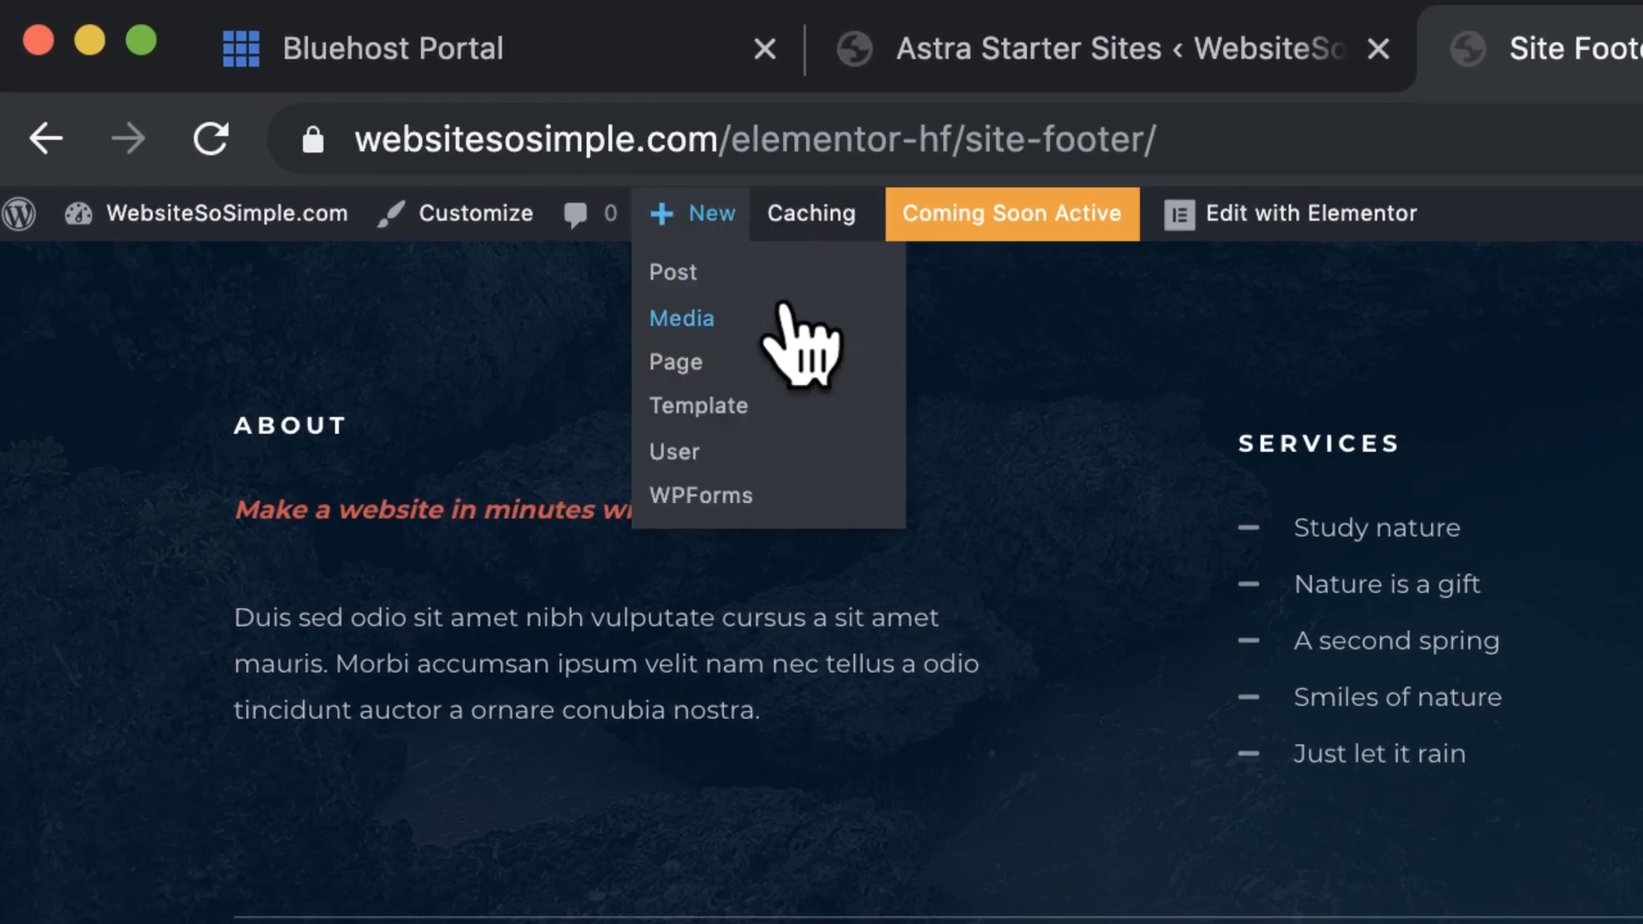
left_click(676, 361)
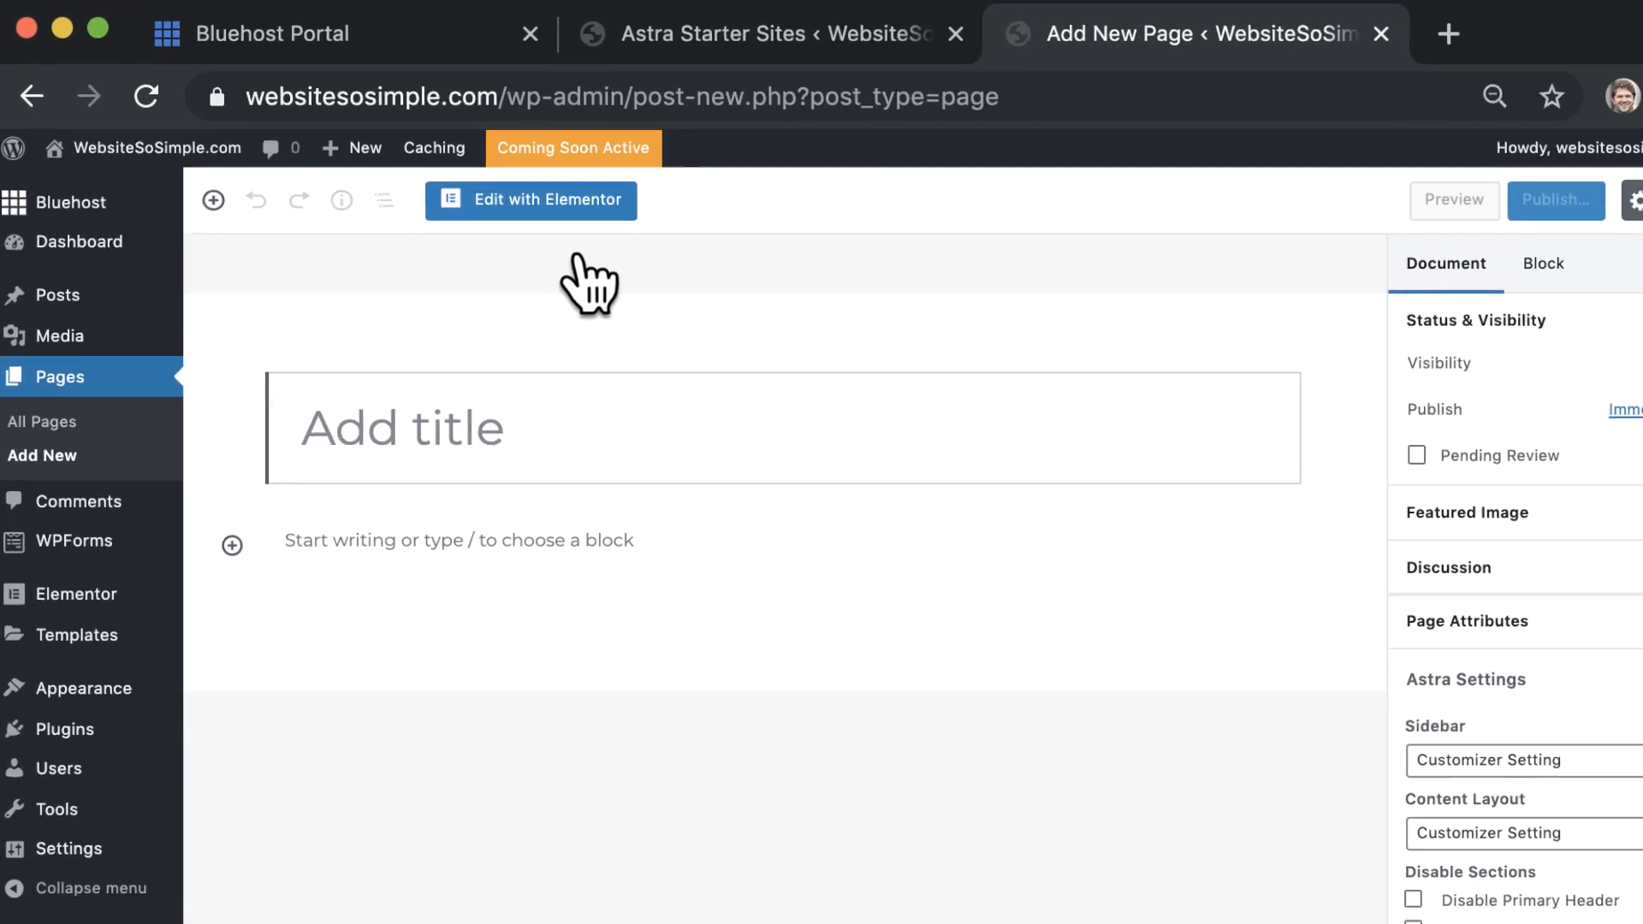
type("TESTI")
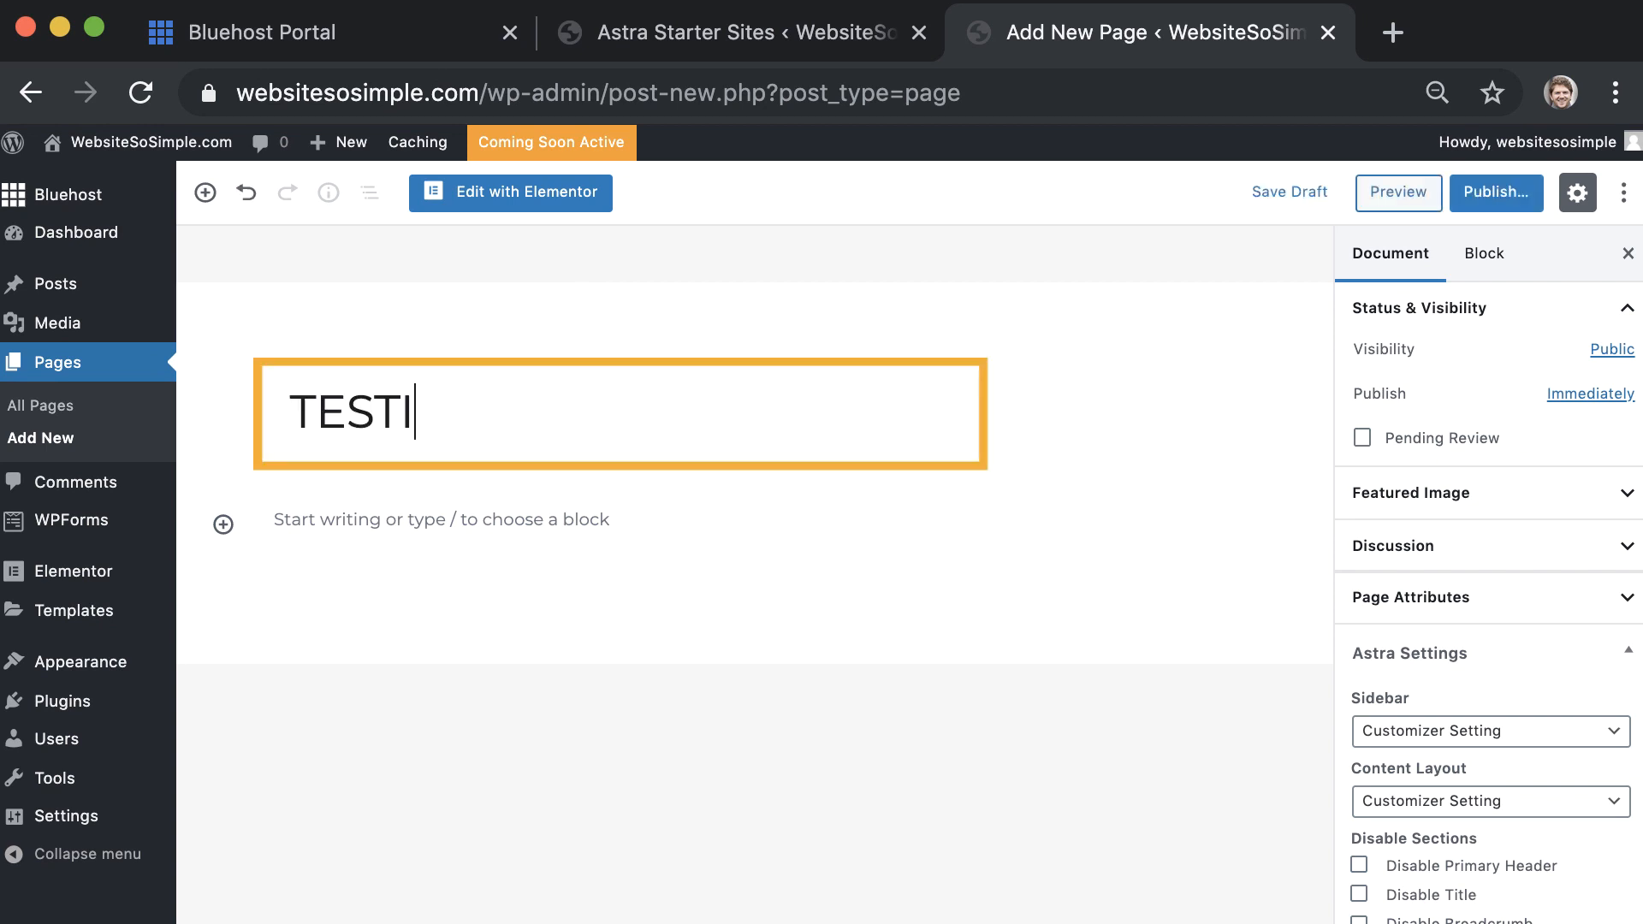
type("MONIALS")
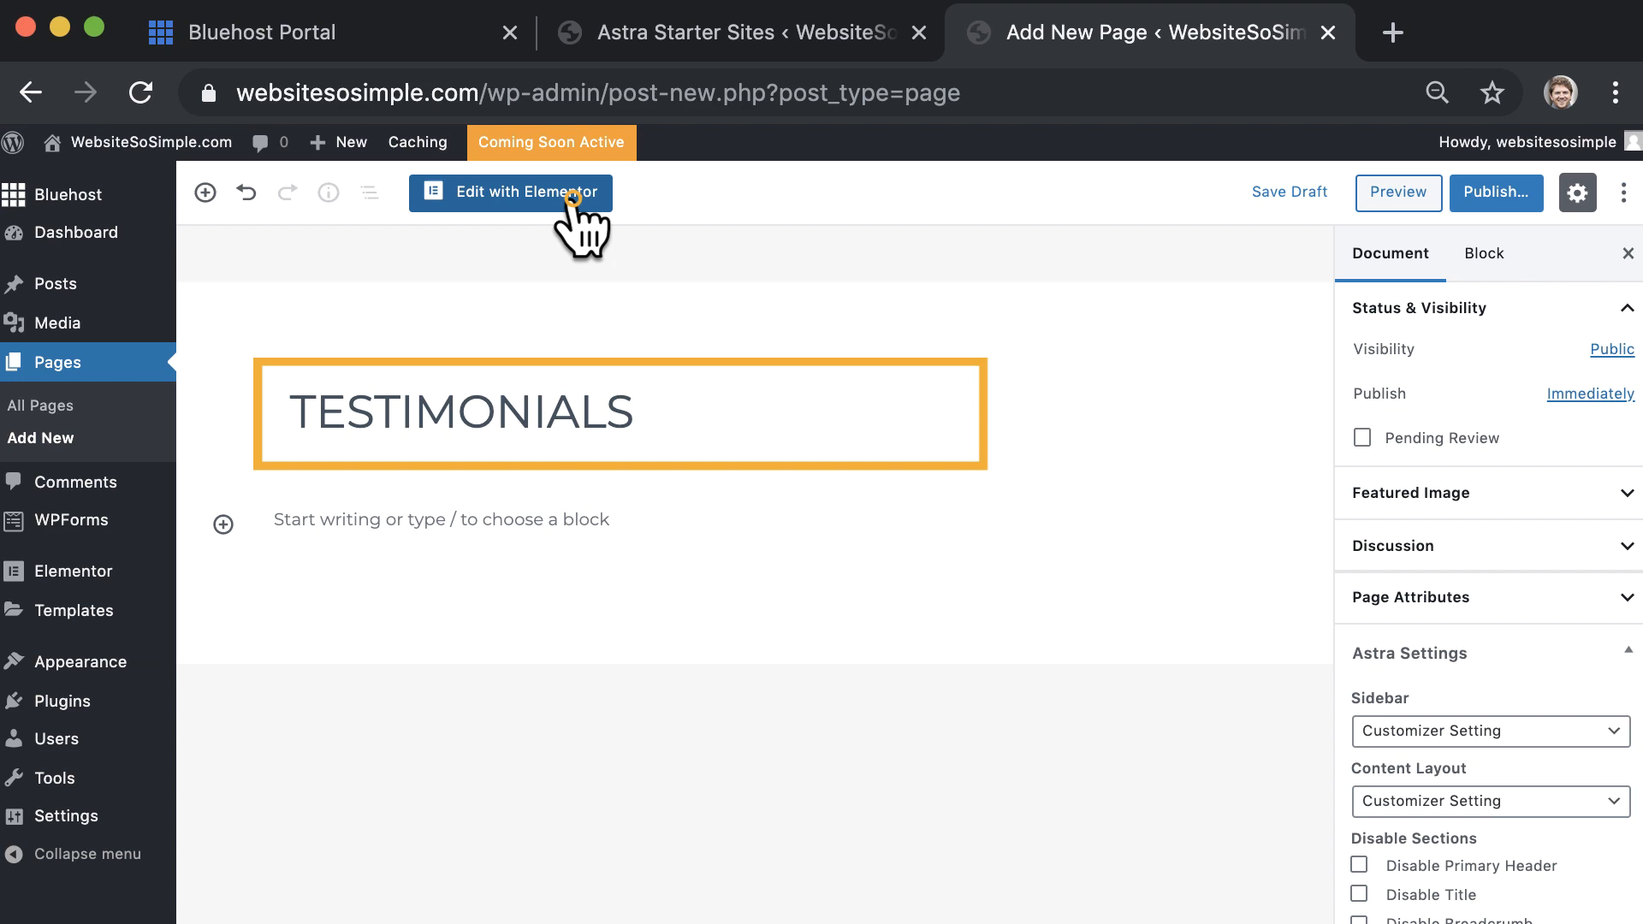
left_click(510, 193)
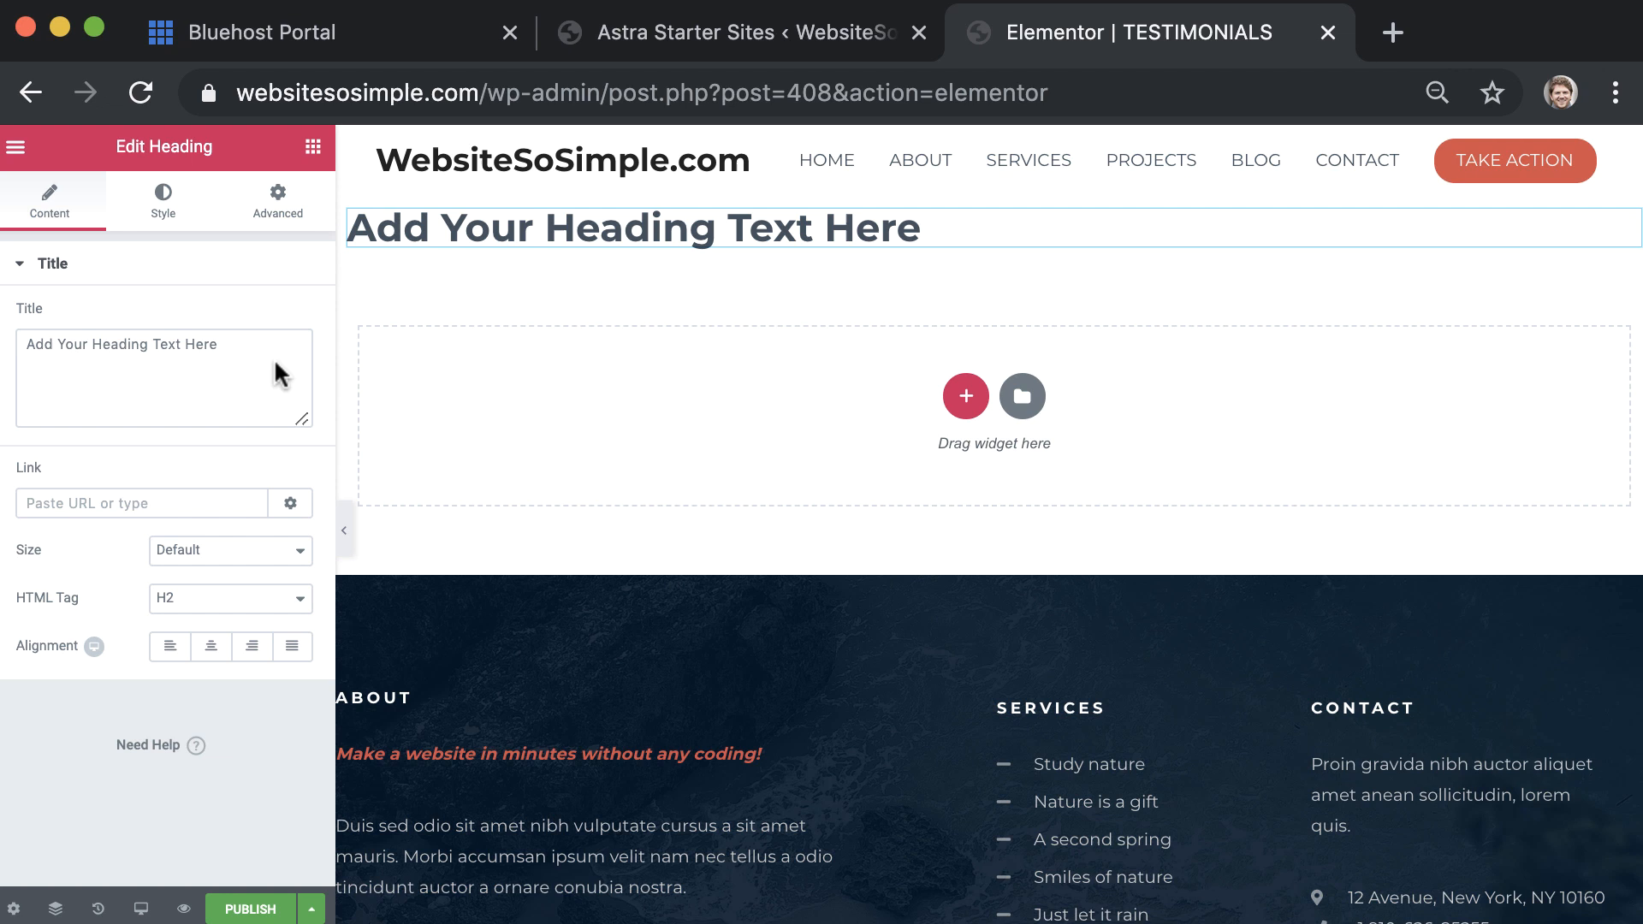
- Title the heading TESTIMONIALS, center-align it, and return to the widget panel
type("TESTIMONIALS")
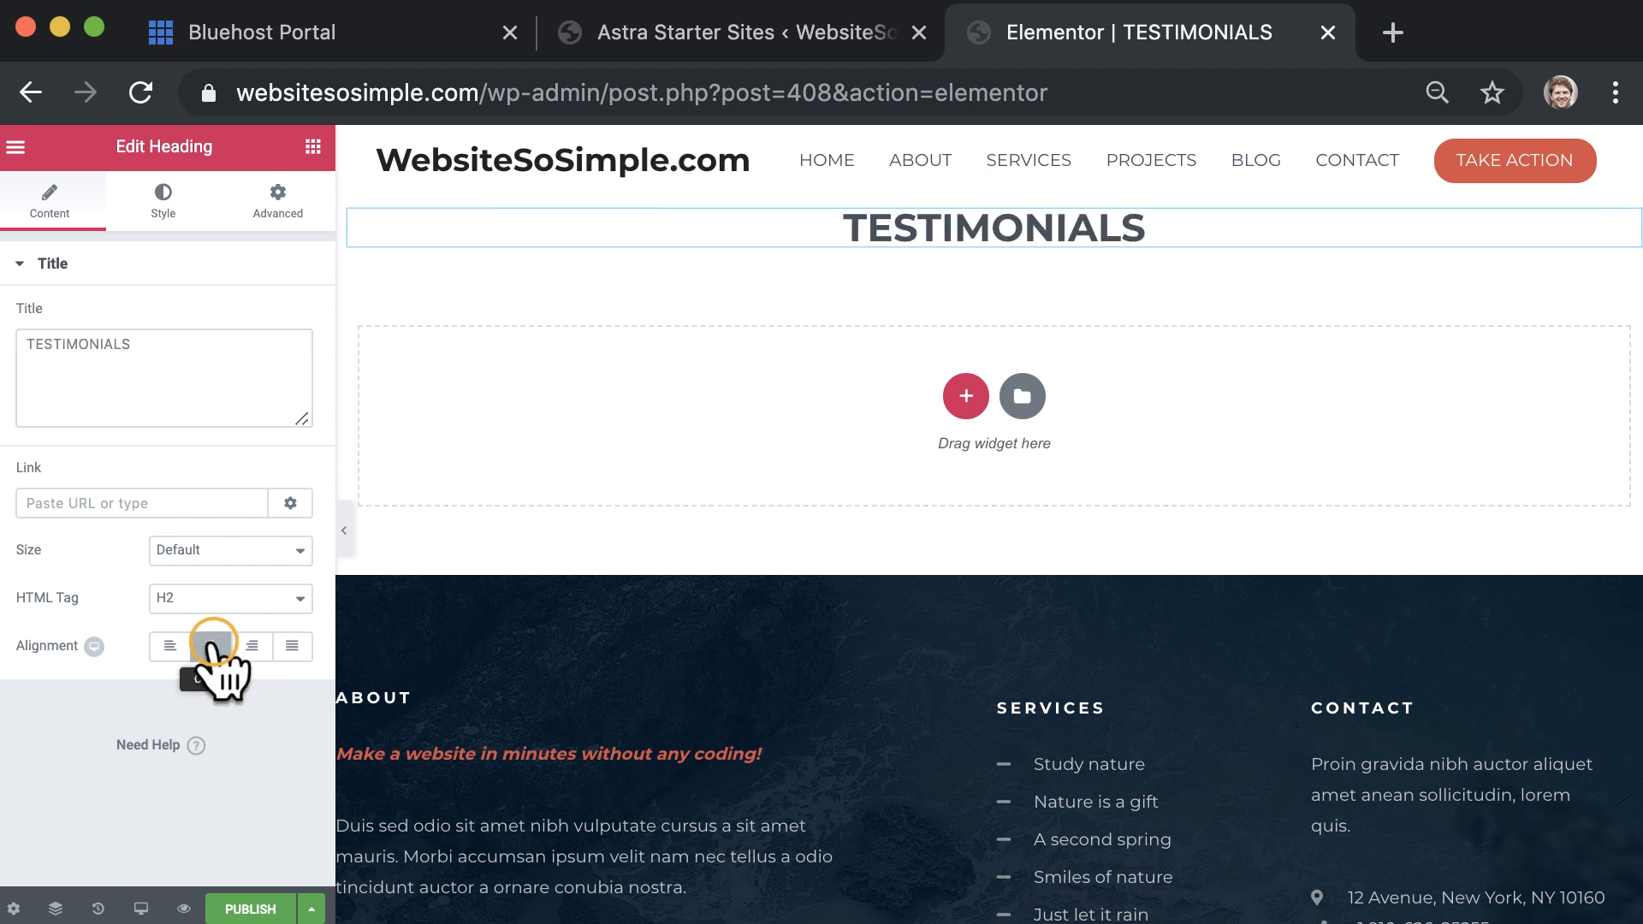
left_click(209, 647)
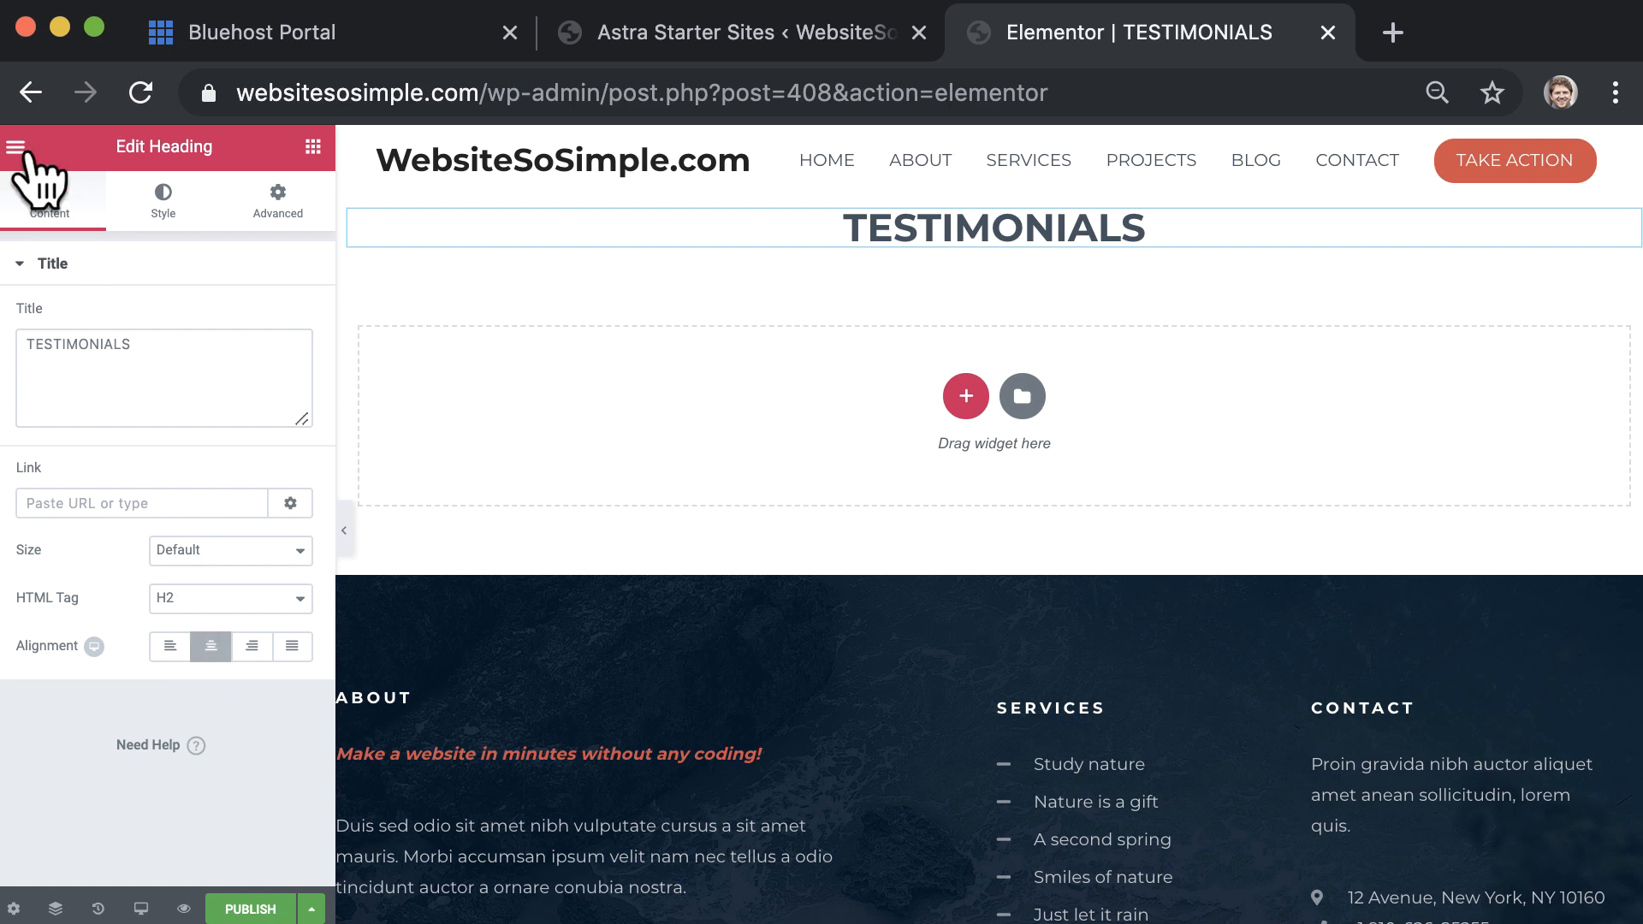
left_click(17, 147)
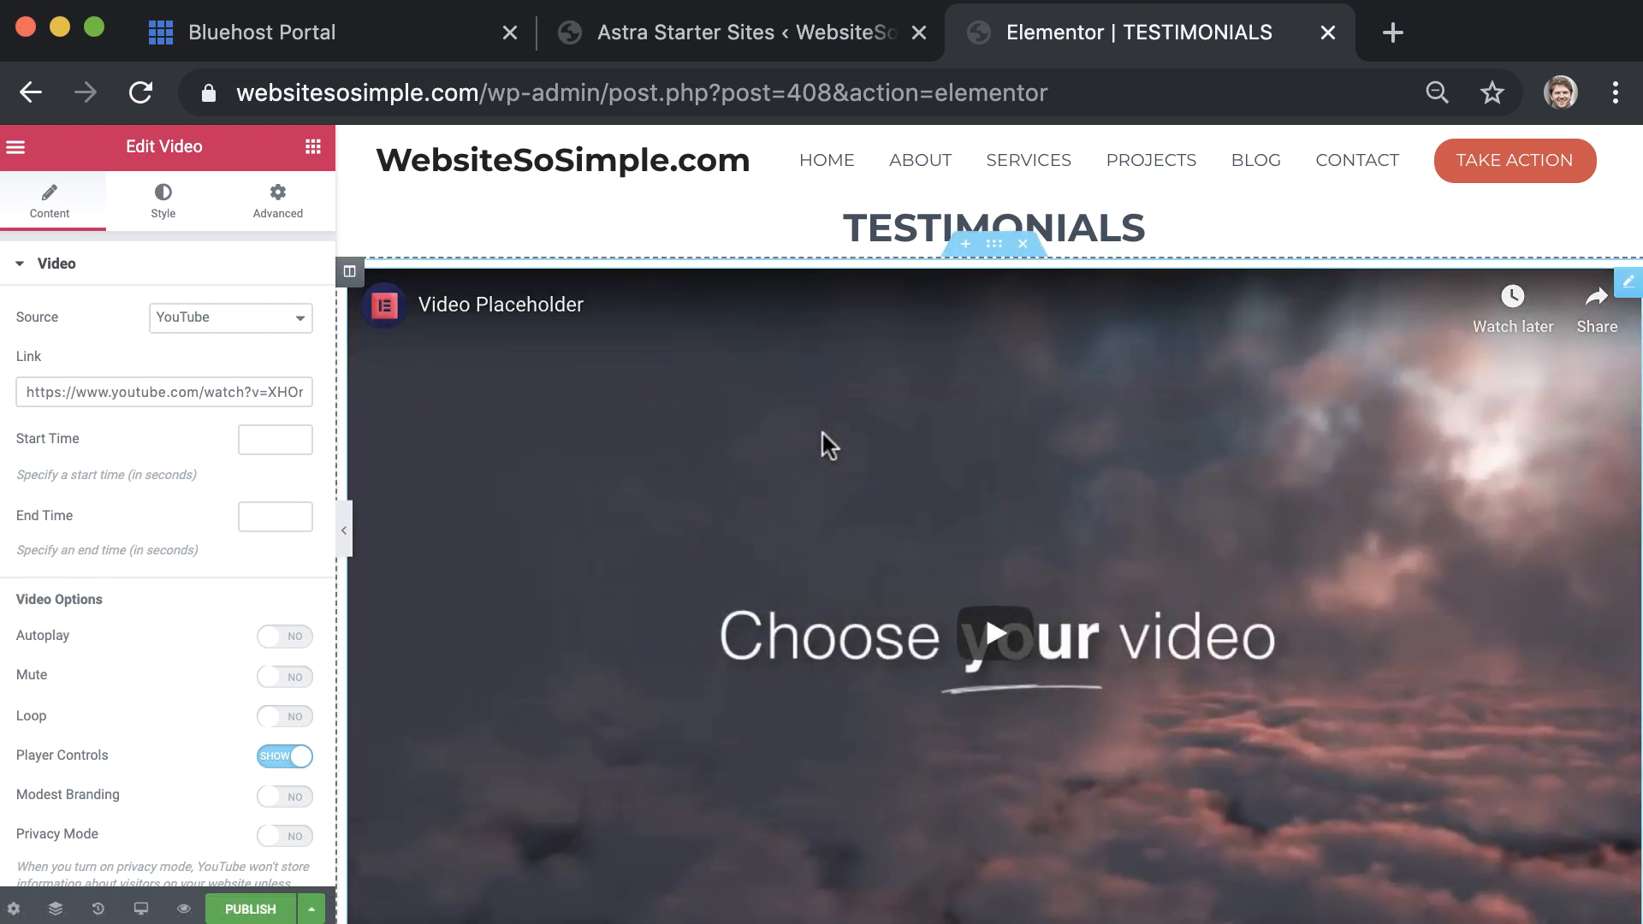
- Publish the TESTIMONIALS page from the Elementor panel
left_click(249, 907)
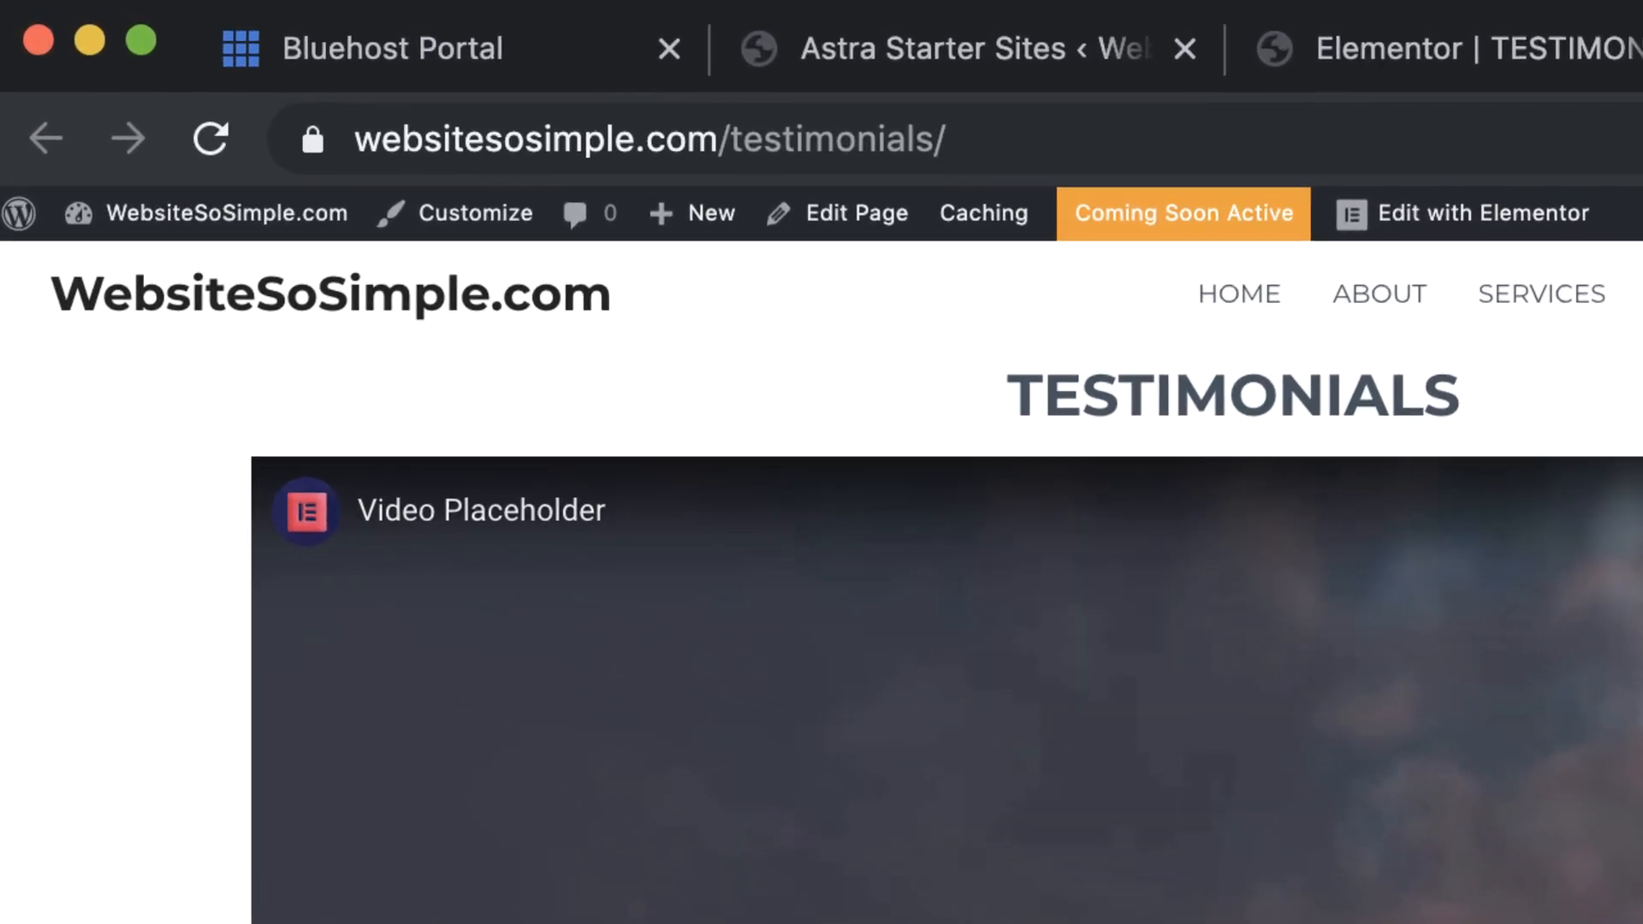
- Open the Customizer's Menus settings and edit the Primary Menu
left_click(472, 214)
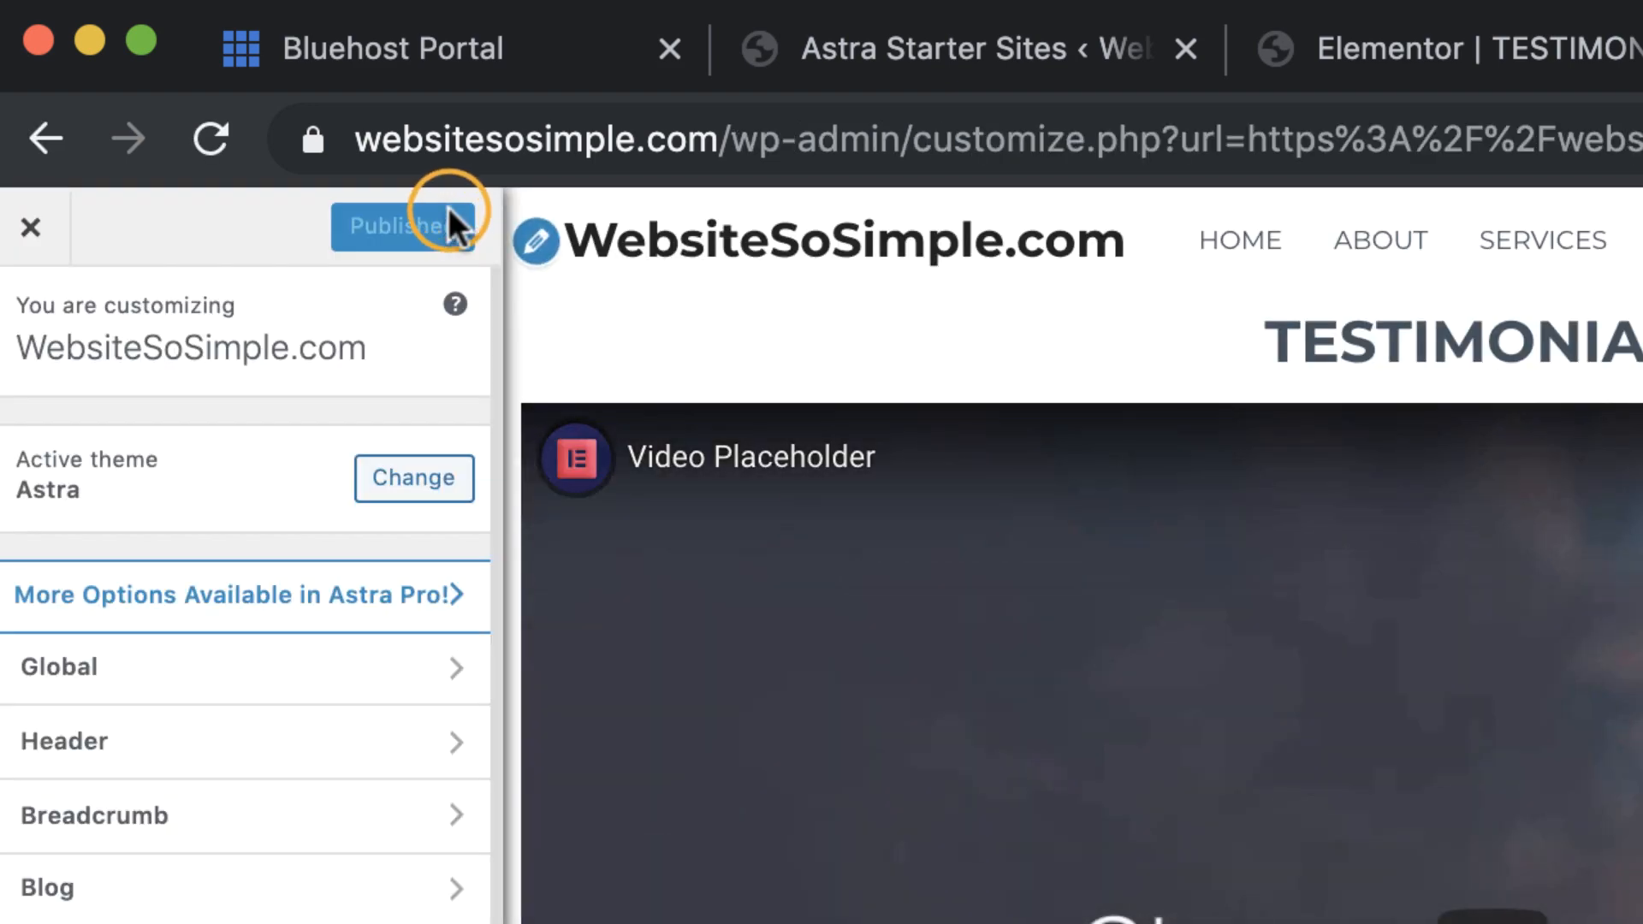
left_click(396, 225)
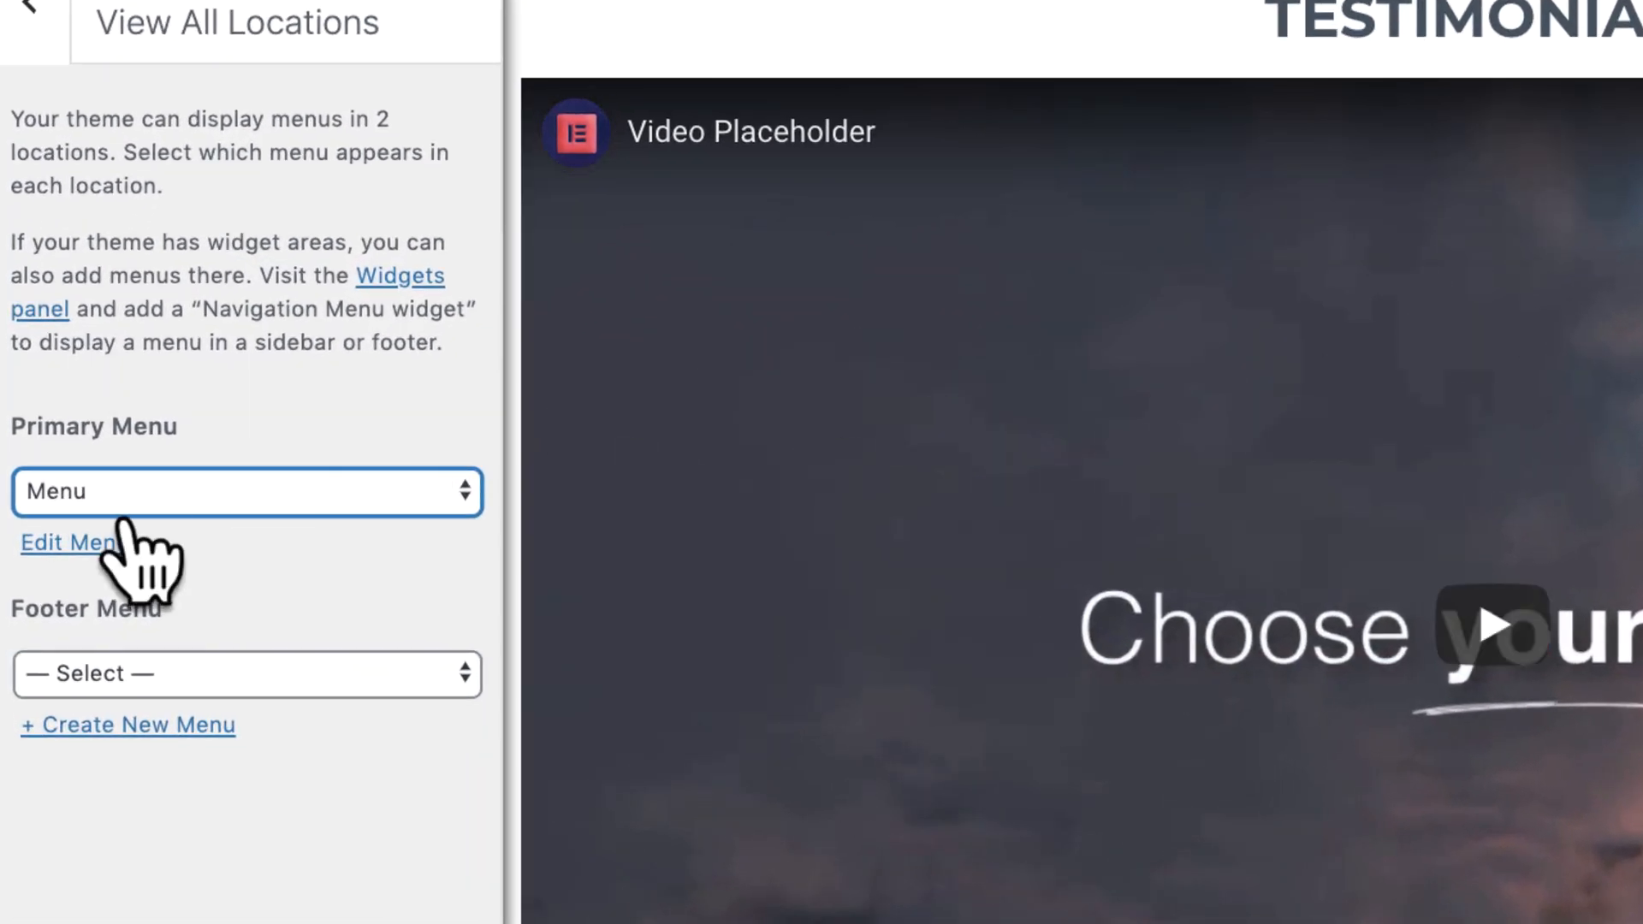
left_click(63, 542)
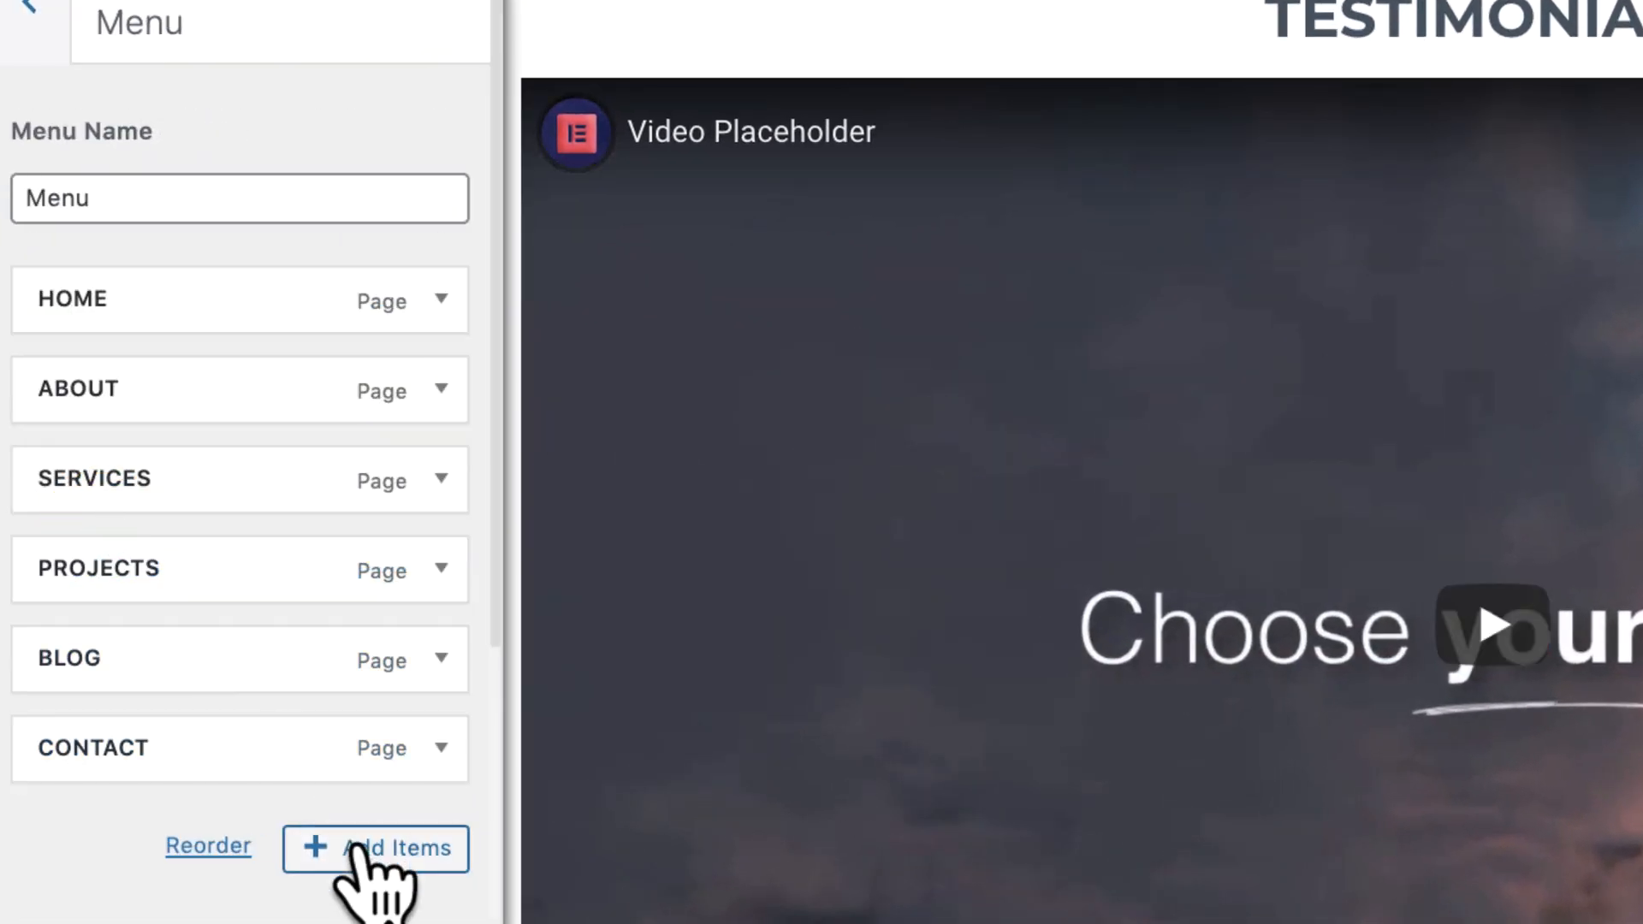
- Add TESTIMONIALS above CONTACT, remove PROJECTS, and publish the menu
left_click(374, 849)
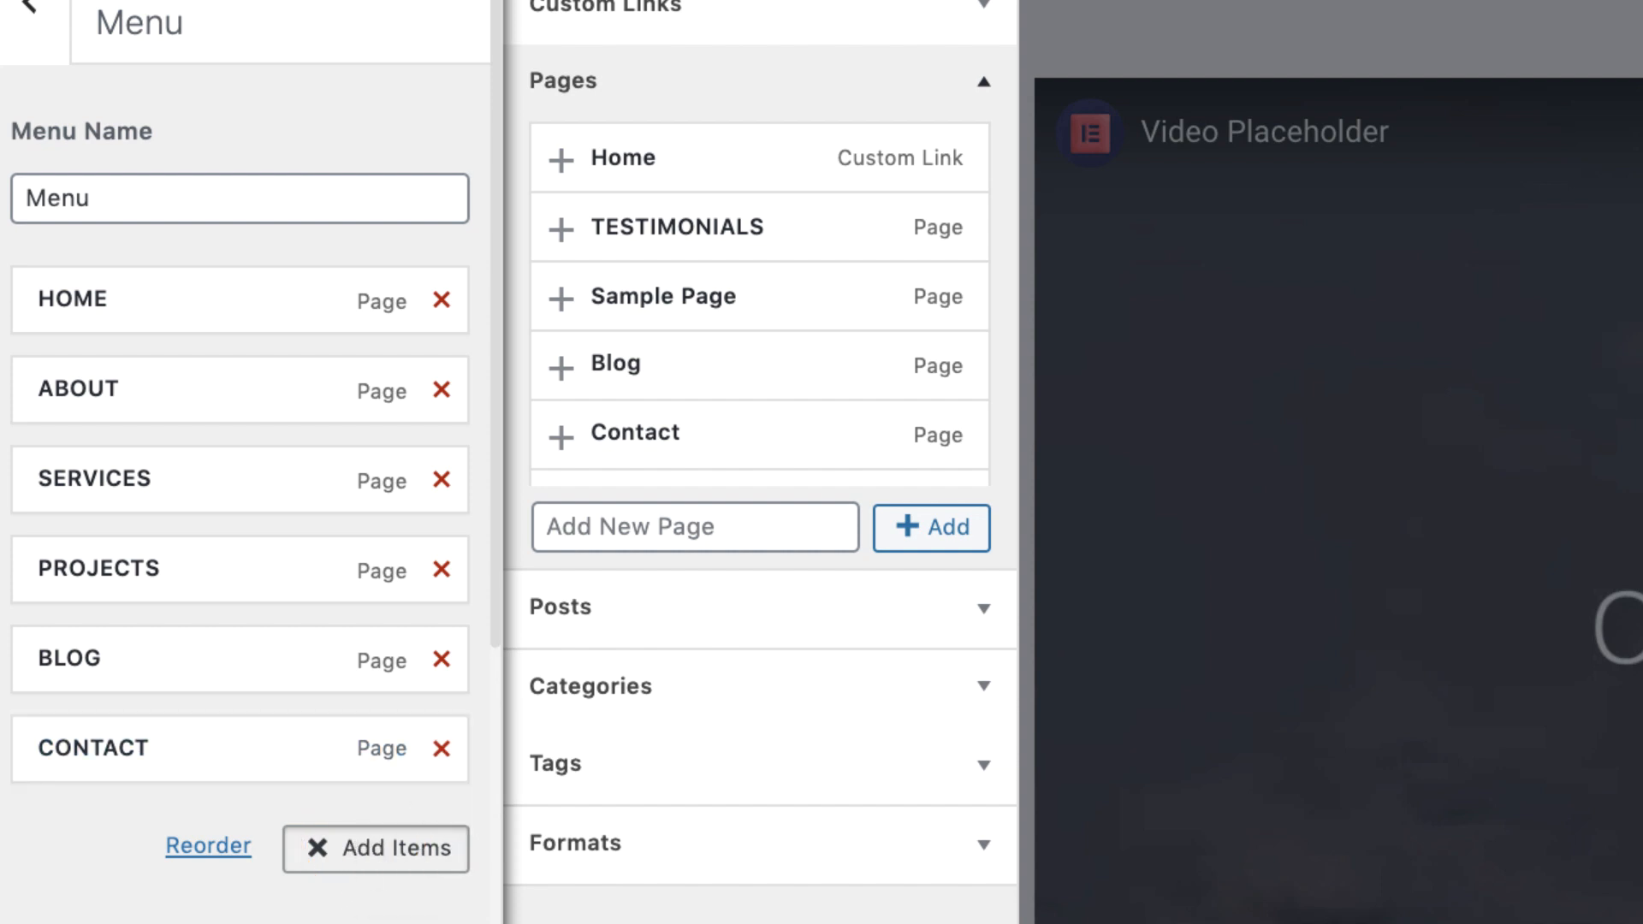
left_click(679, 228)
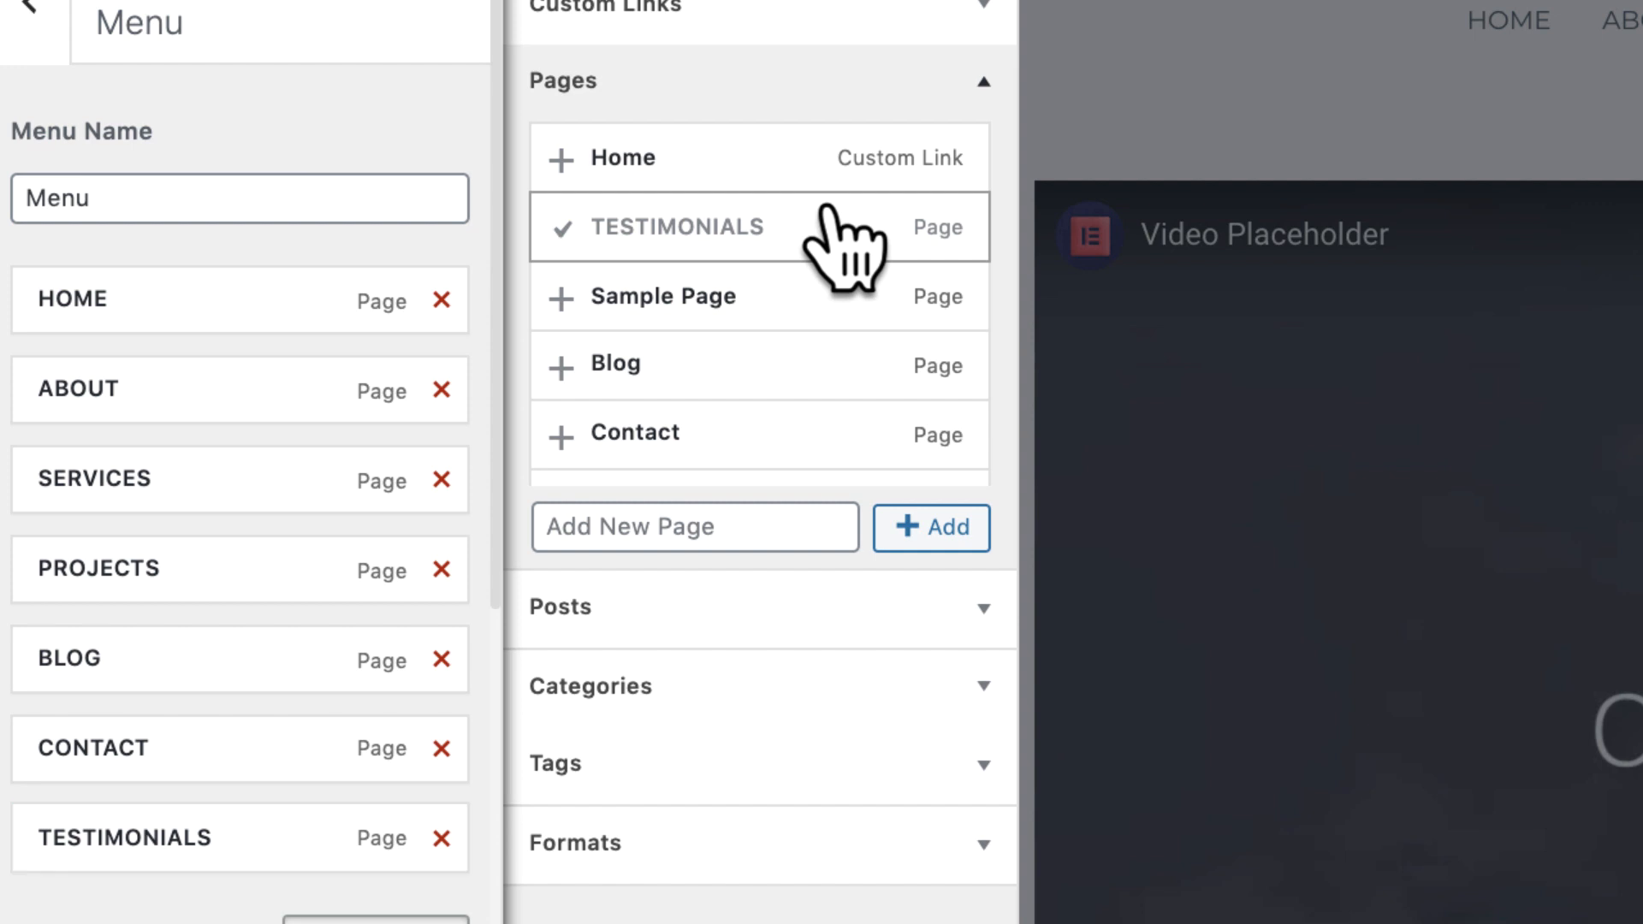
left_click_drag(123, 837, 123, 760)
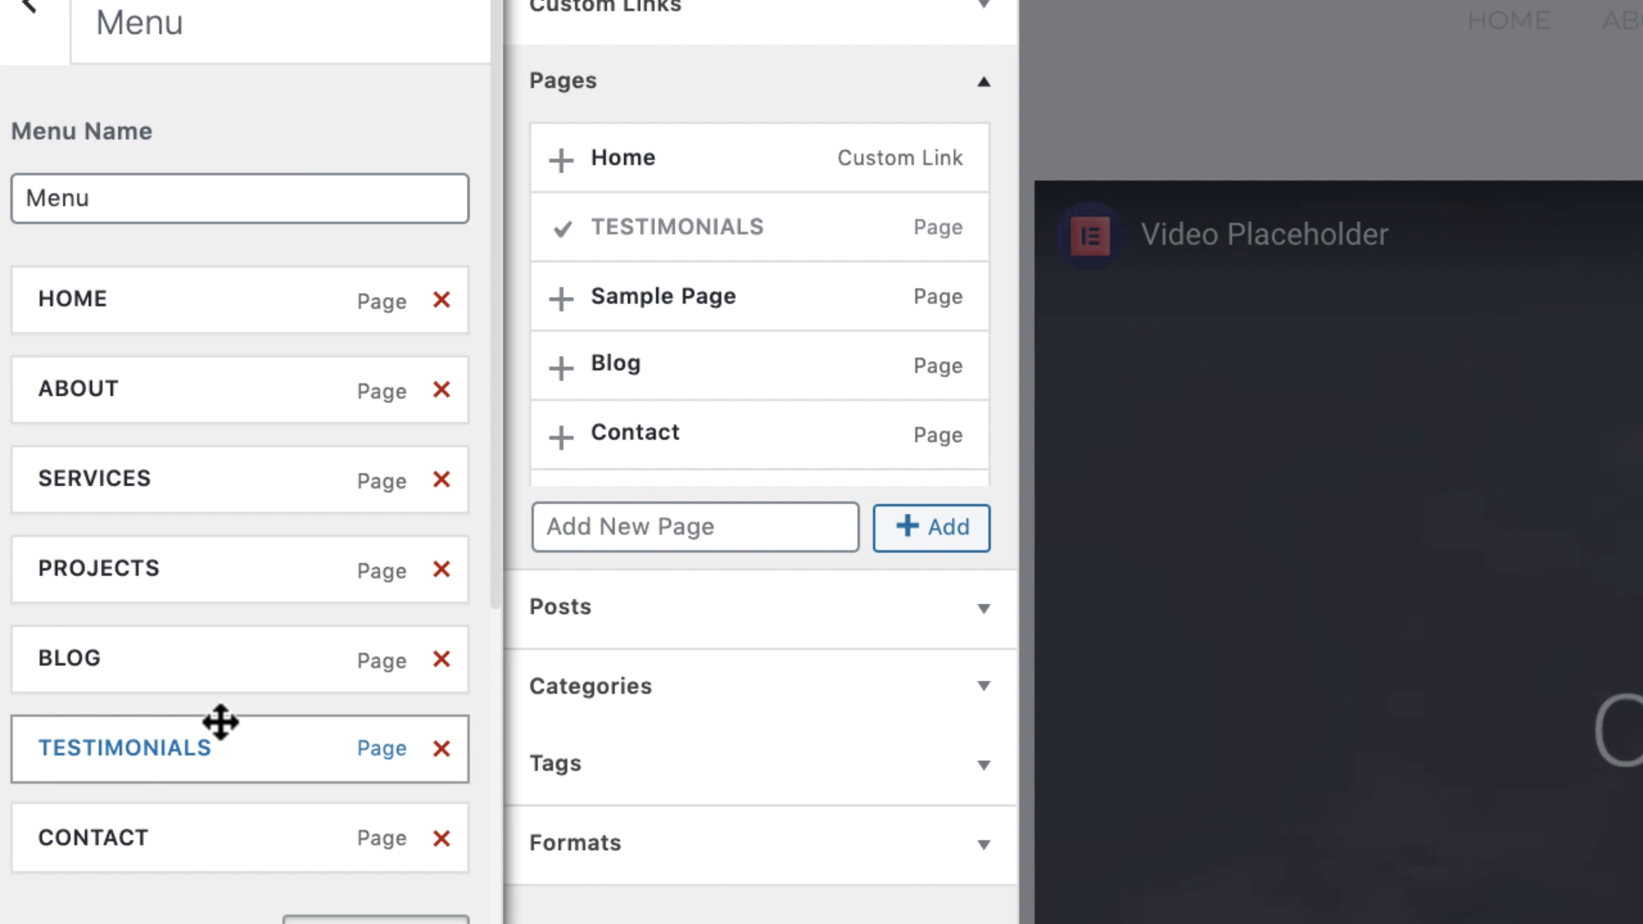
left_click_drag(220, 723, 434, 565)
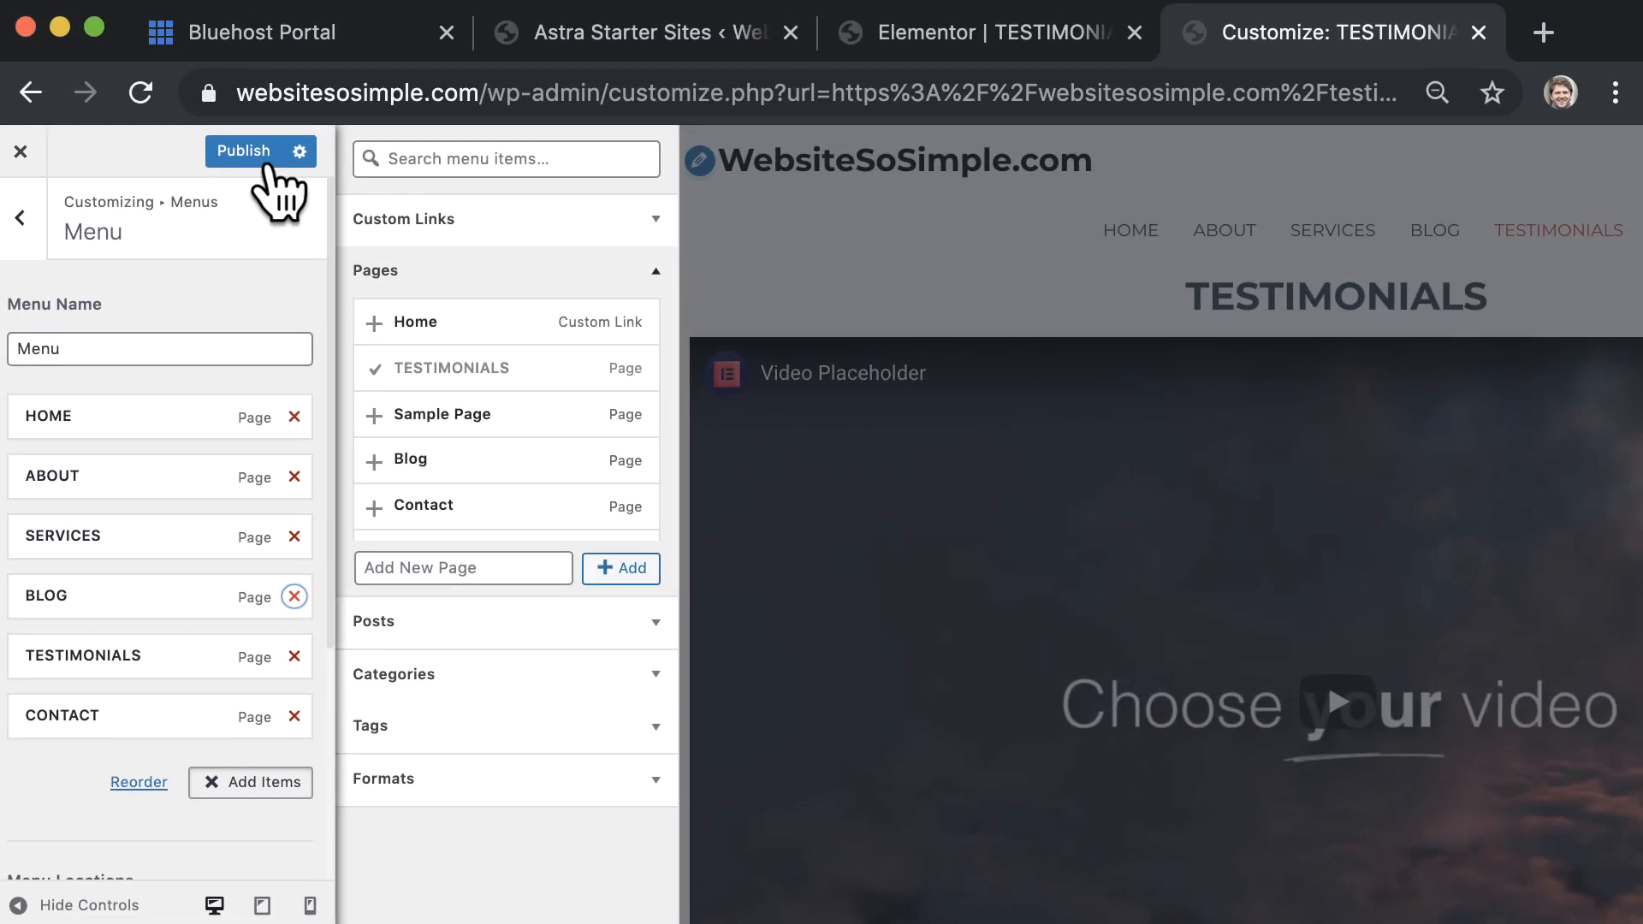
left_click(244, 150)
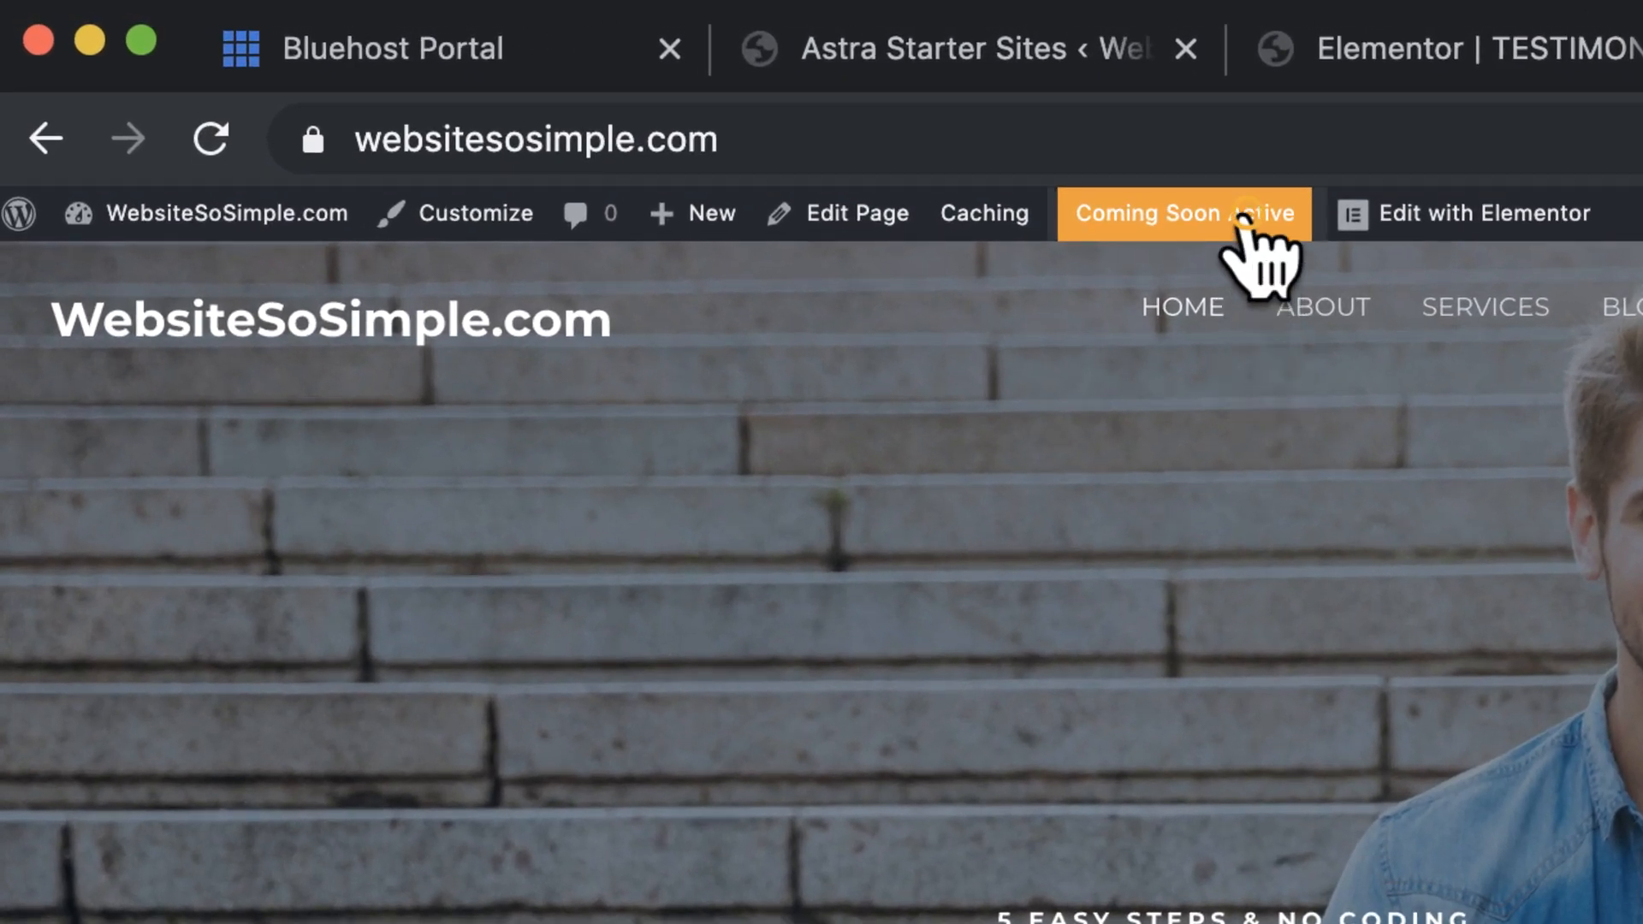
- Launch the site out of Coming Soon mode and view the live home page
left_click(1184, 214)
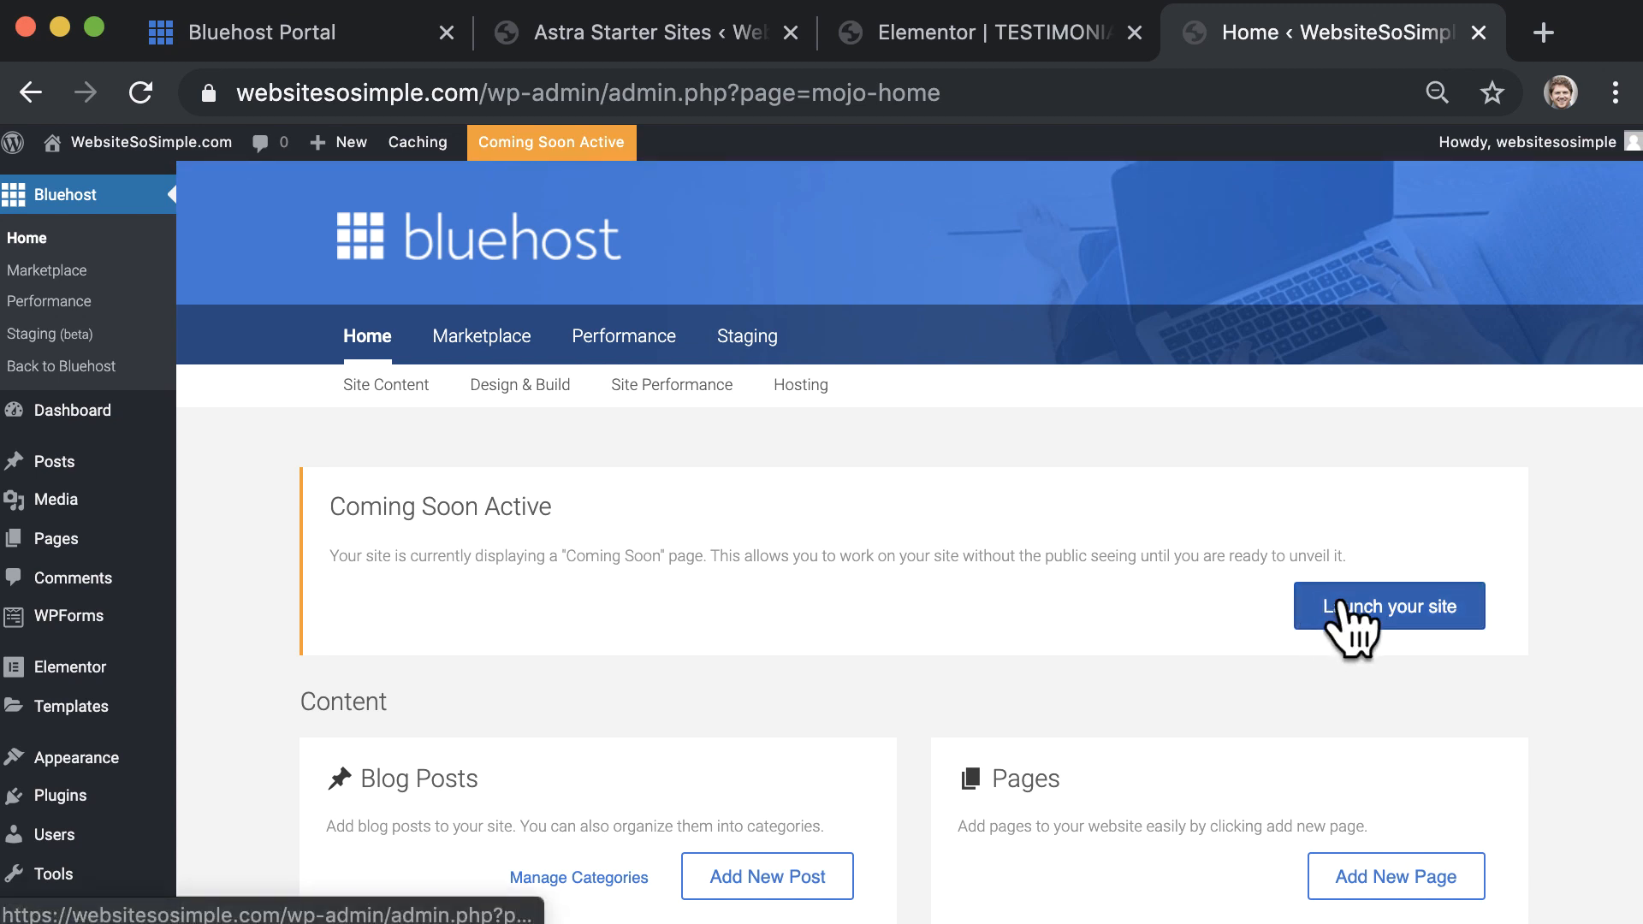
left_click(1387, 606)
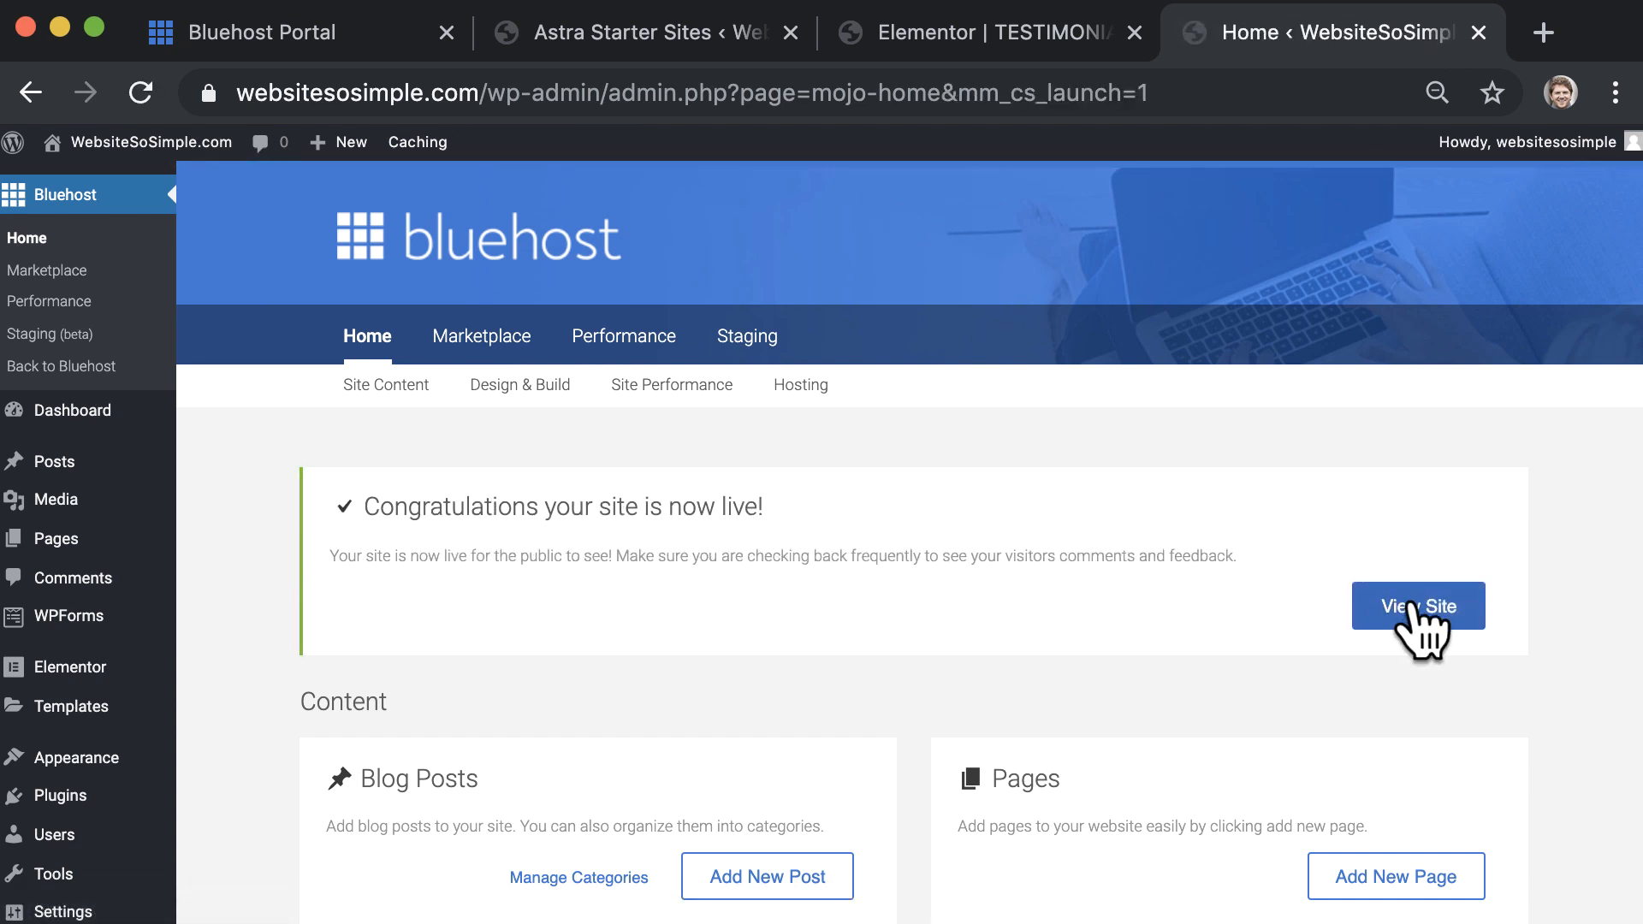
left_click(1417, 605)
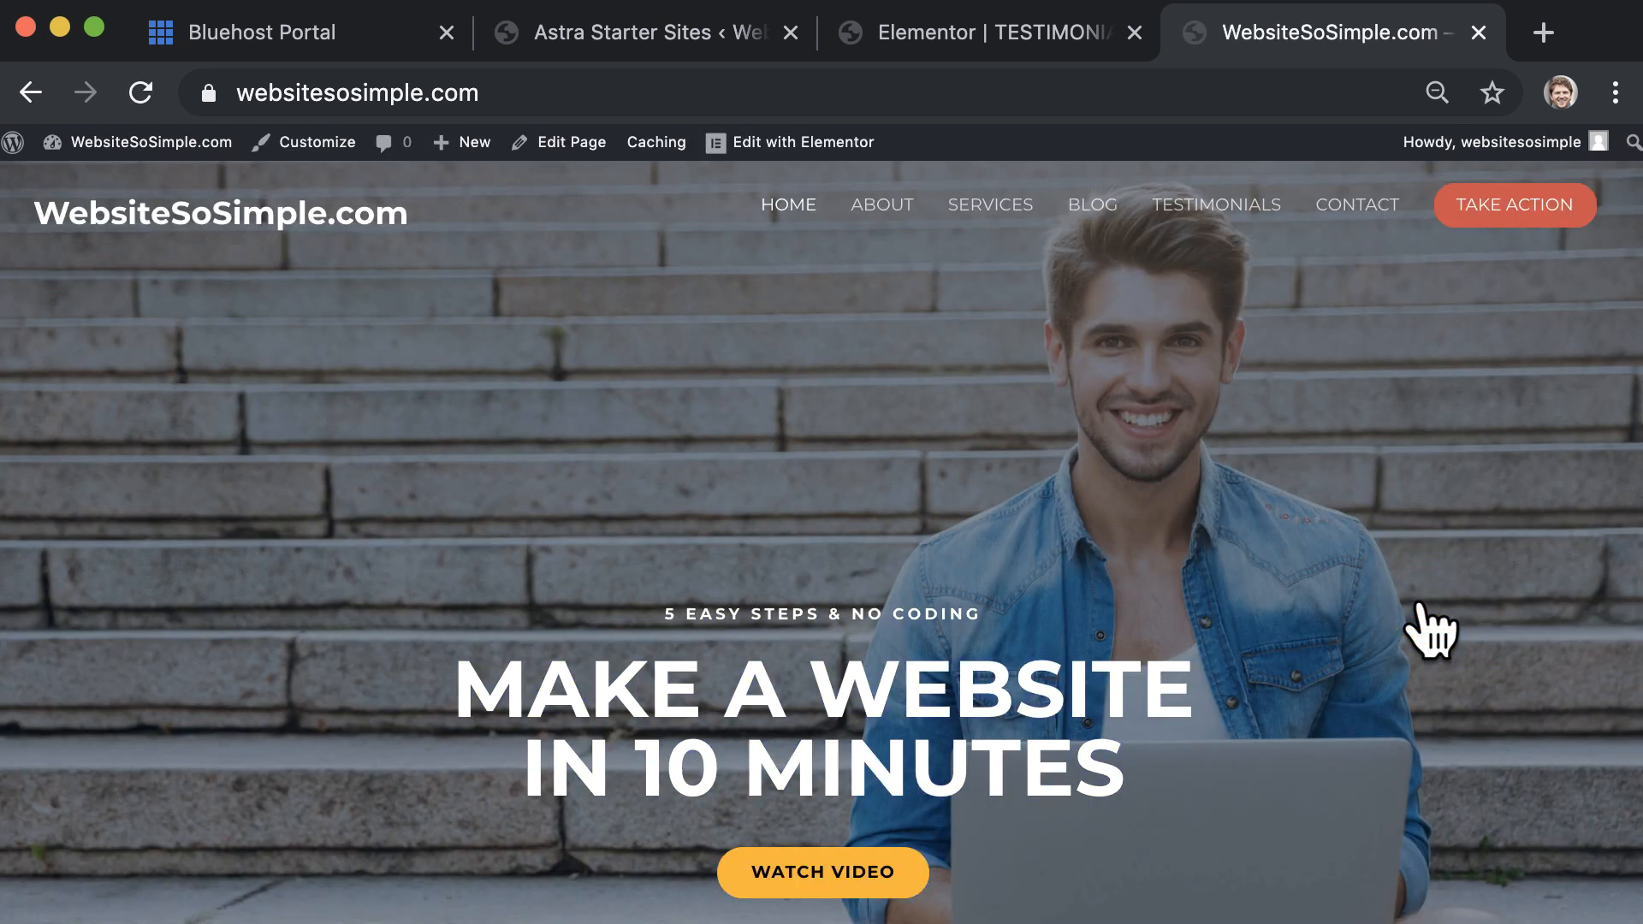